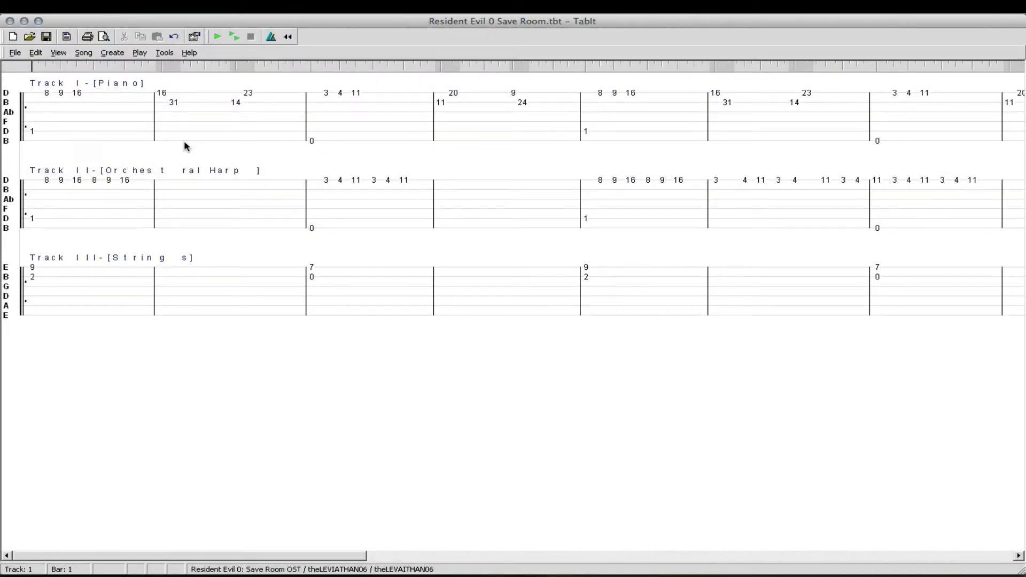
pyautogui.moveTo(181, 143)
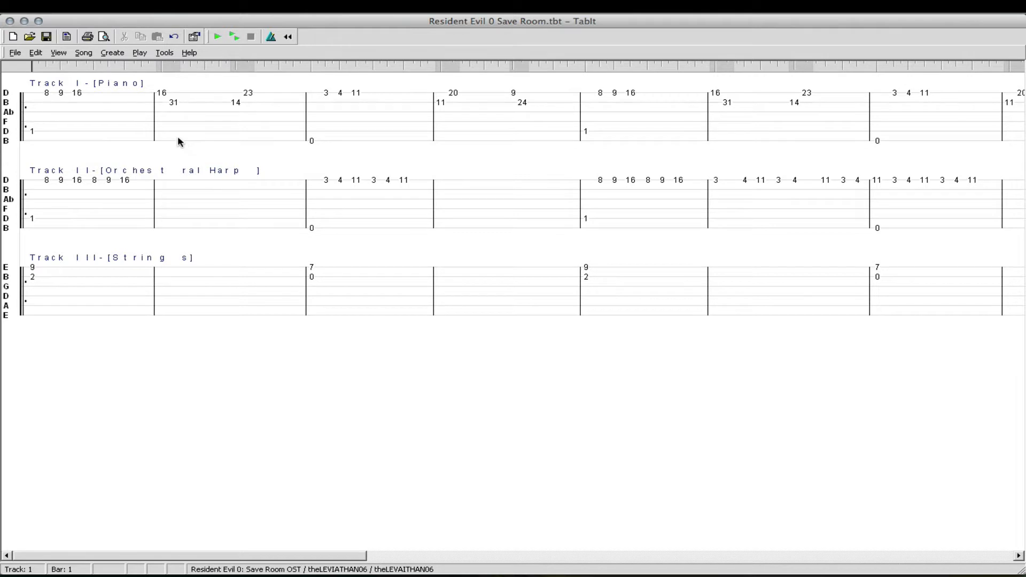
pyautogui.moveTo(164, 131)
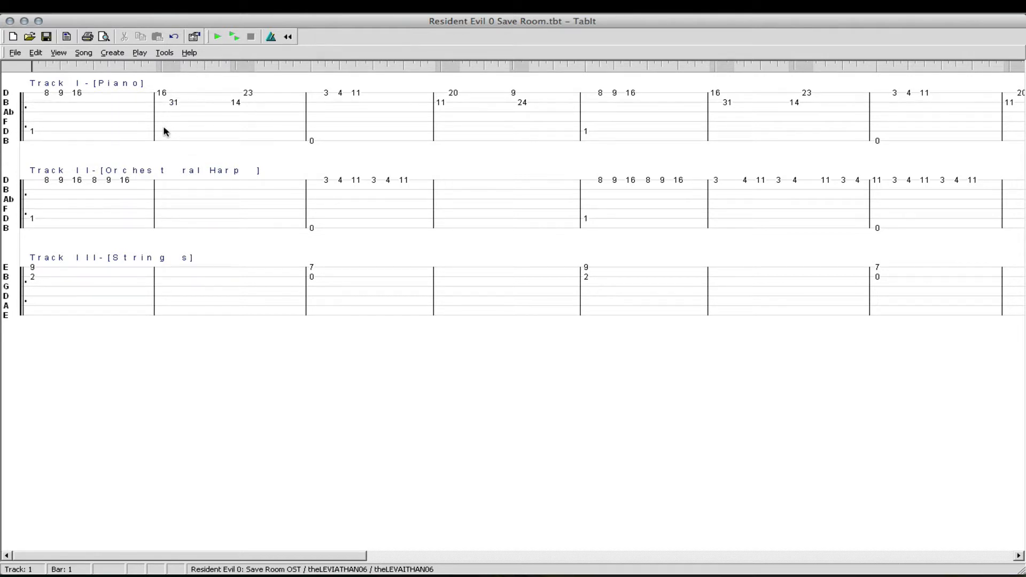
pyautogui.moveTo(469, 136)
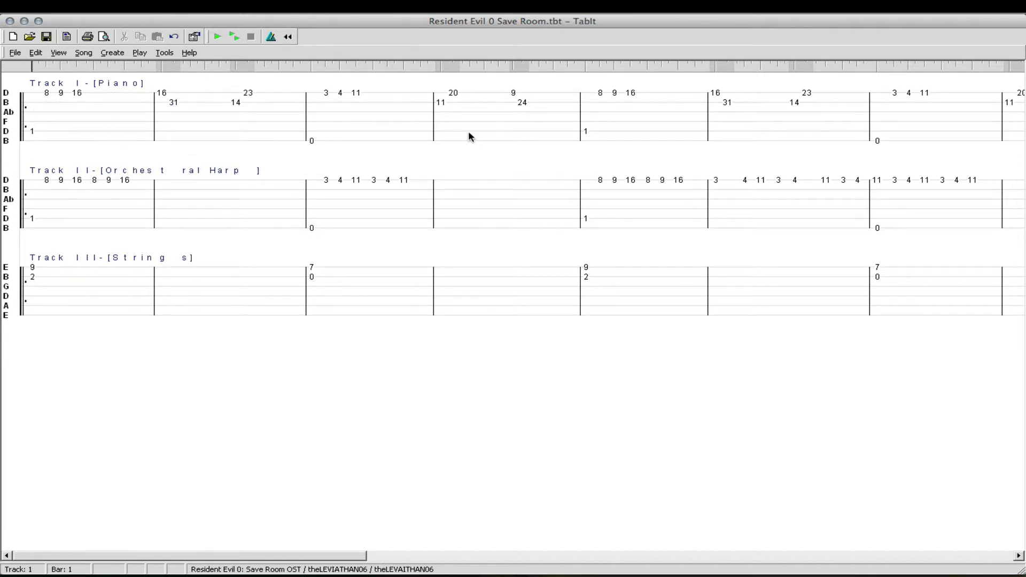
pyautogui.moveTo(126, 139)
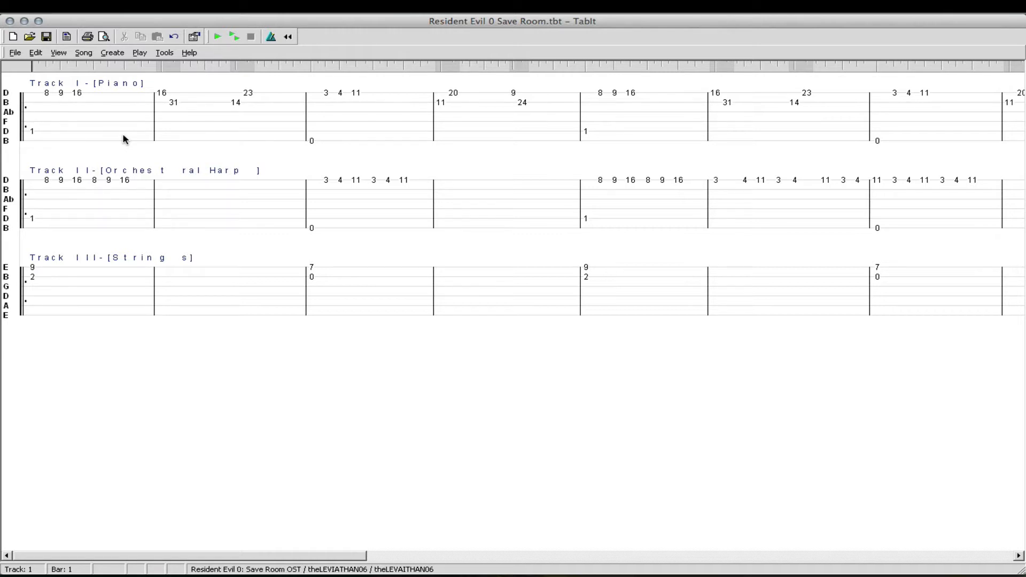
pyautogui.moveTo(186, 131)
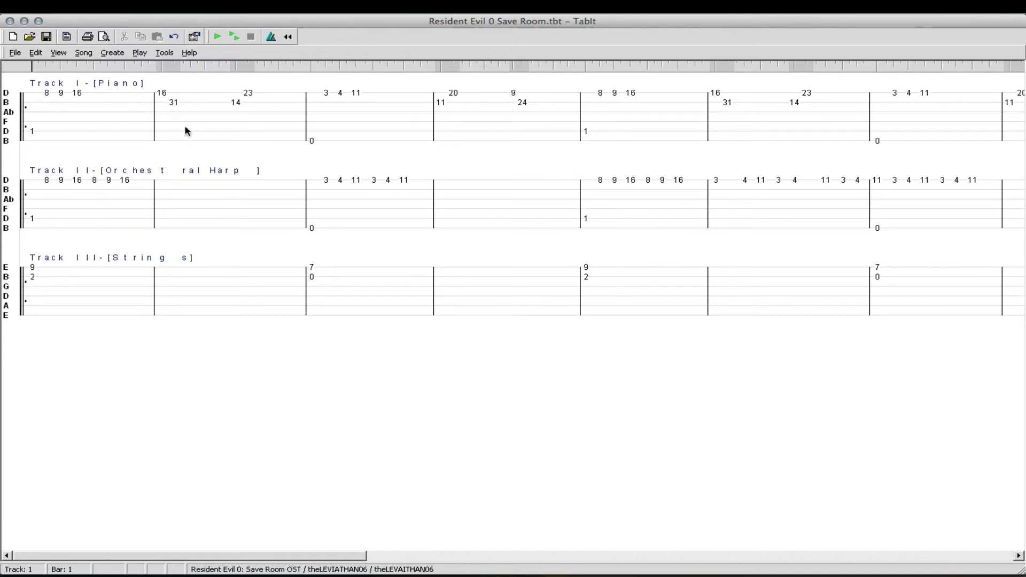
pyautogui.moveTo(119, 89)
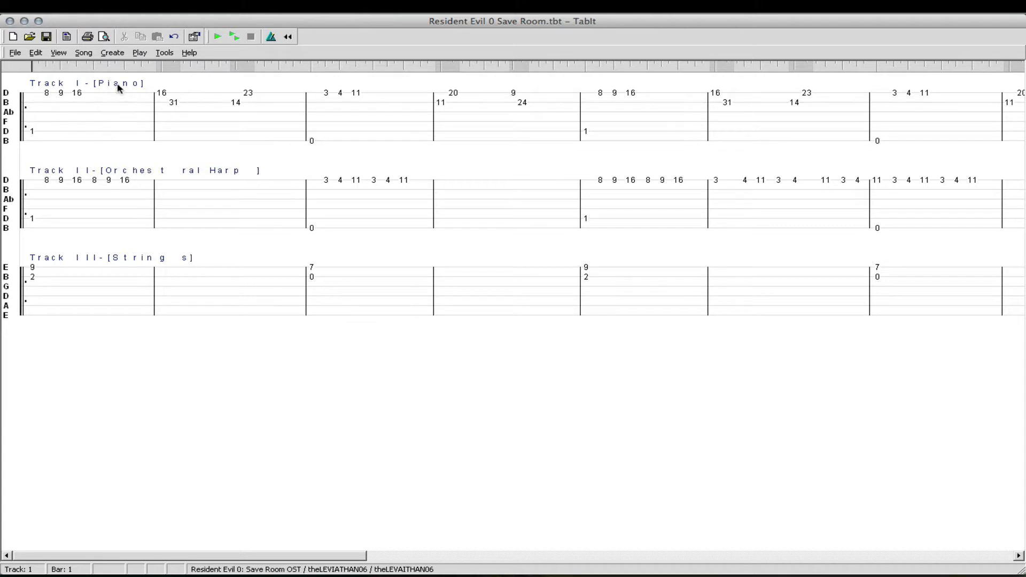
pyautogui.moveTo(175, 274)
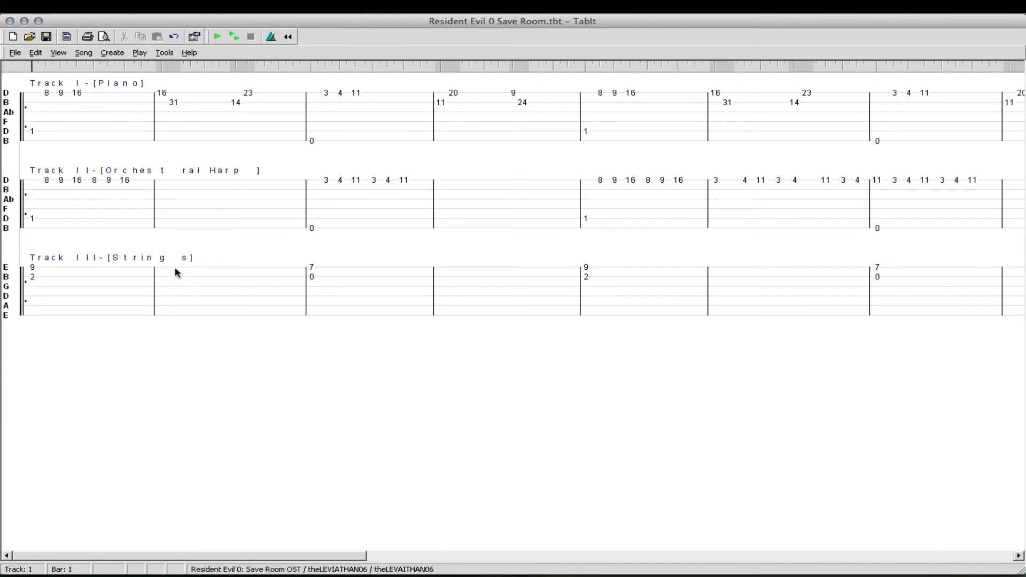
pyautogui.moveTo(110, 126)
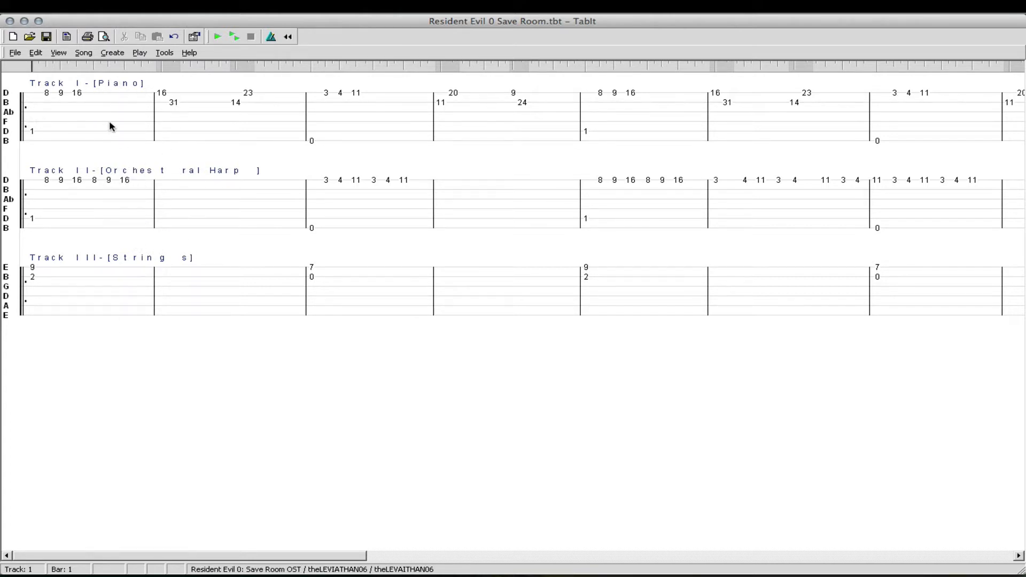
pyautogui.moveTo(47, 126)
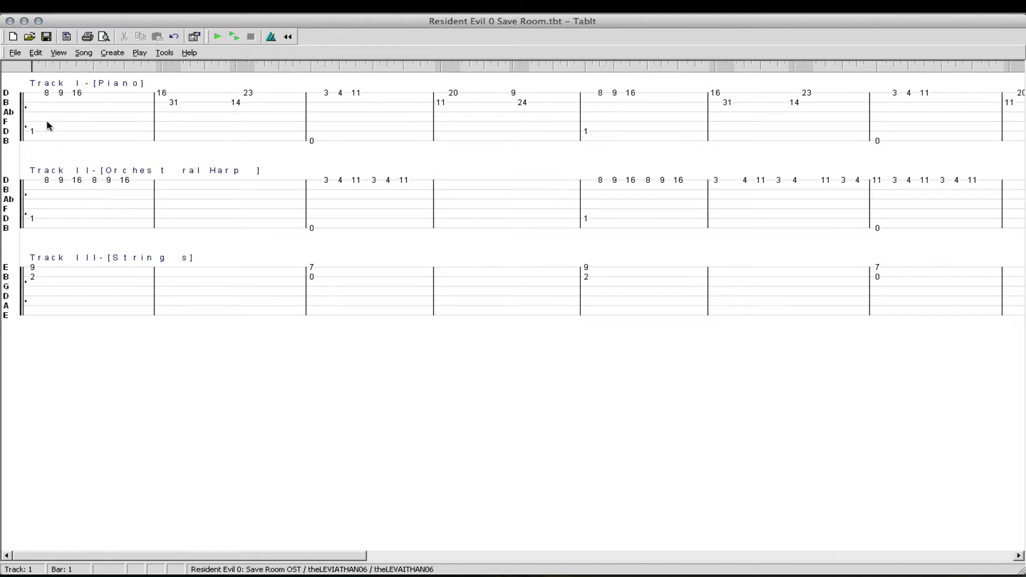
# - Review the piano track's string tuning against the standard preset and keep the original tuning
pyautogui.rightClick(49, 126)
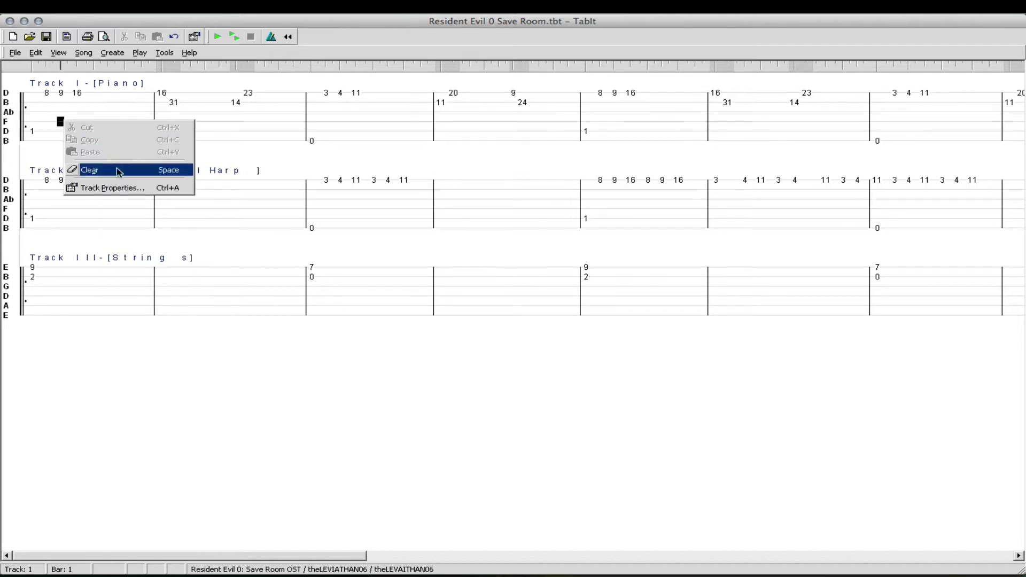
pyautogui.click(112, 188)
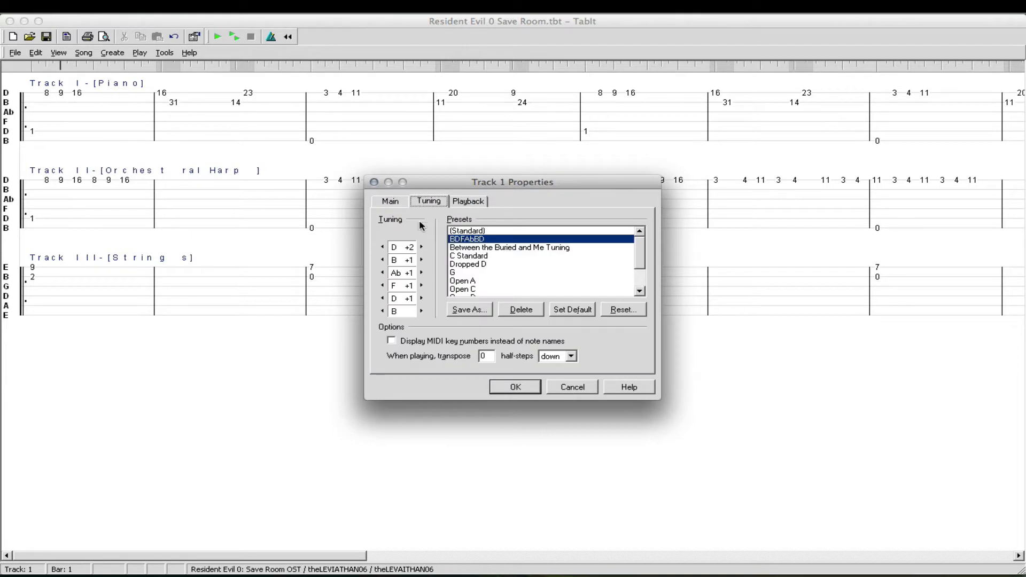
pyautogui.click(467, 231)
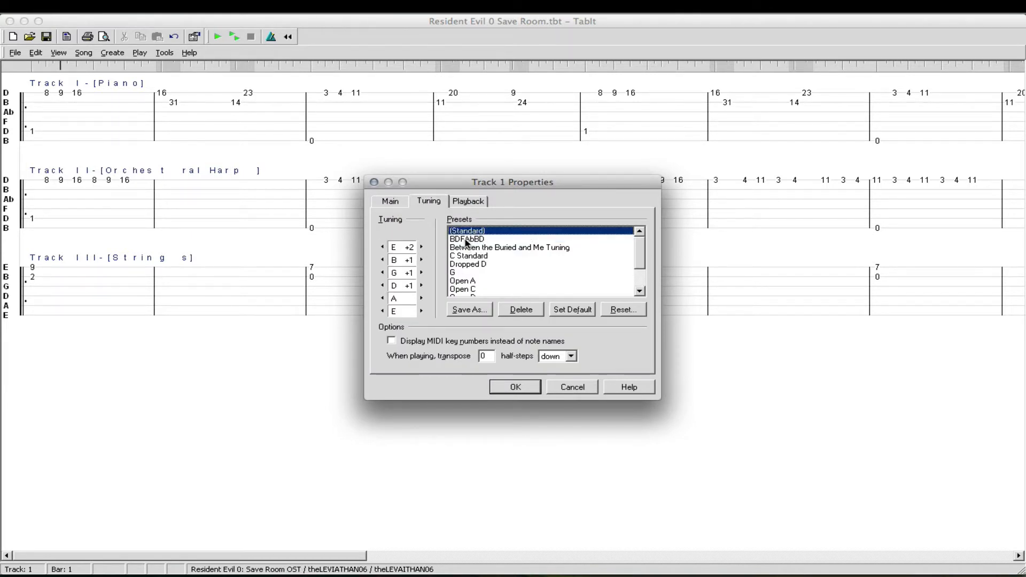
pyautogui.click(466, 239)
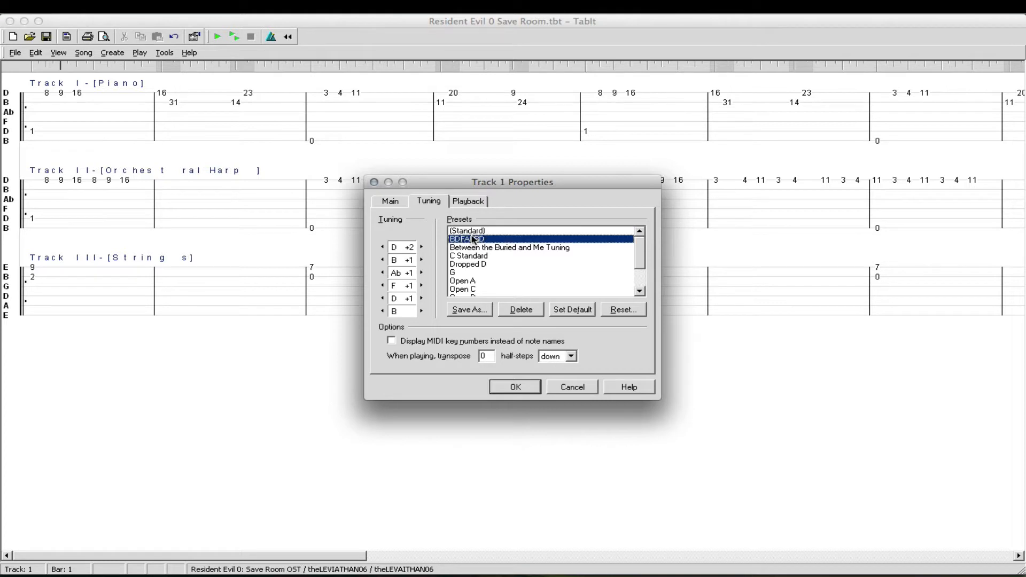
pyautogui.click(467, 231)
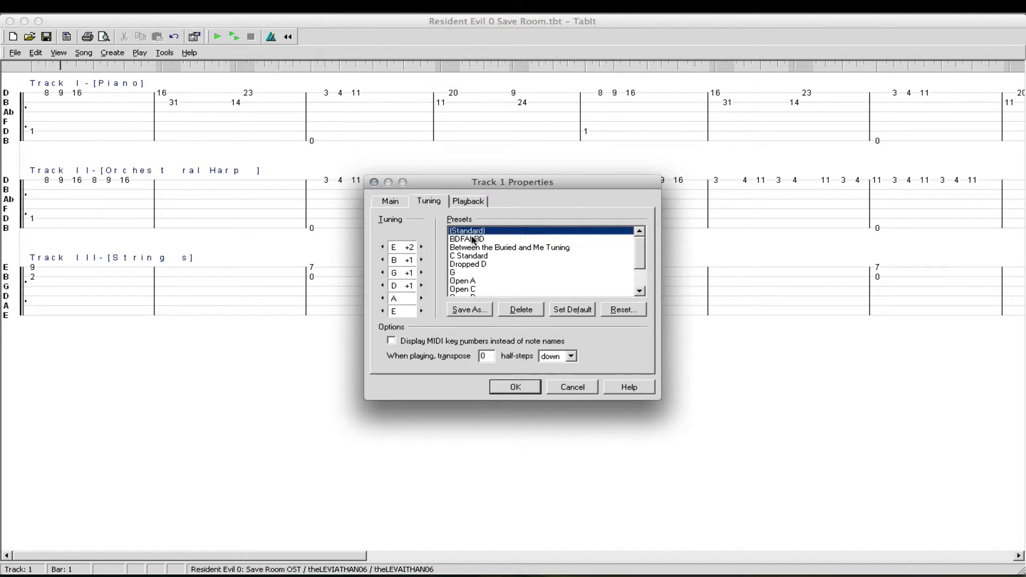
pyautogui.click(467, 239)
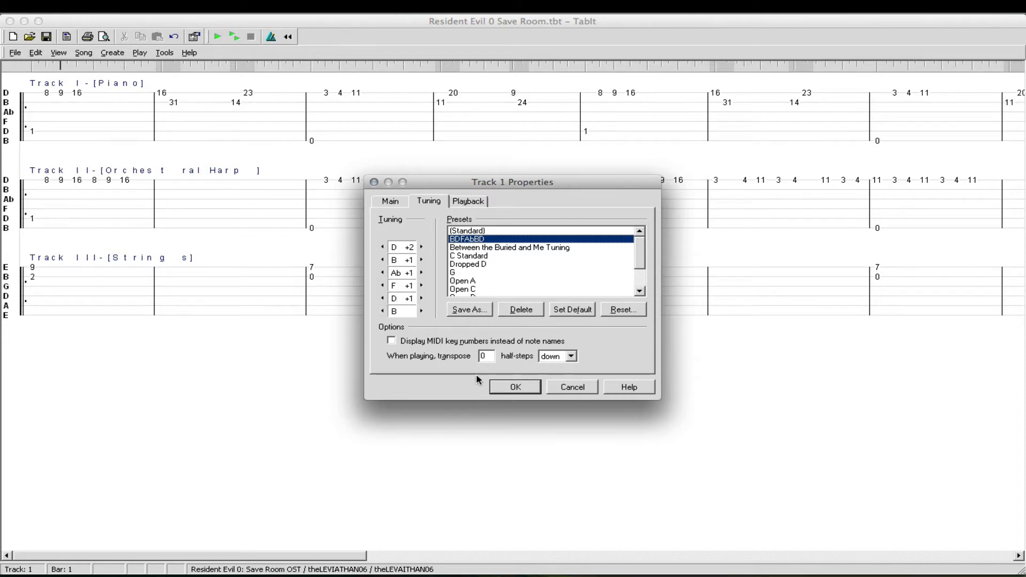
pyautogui.click(514, 386)
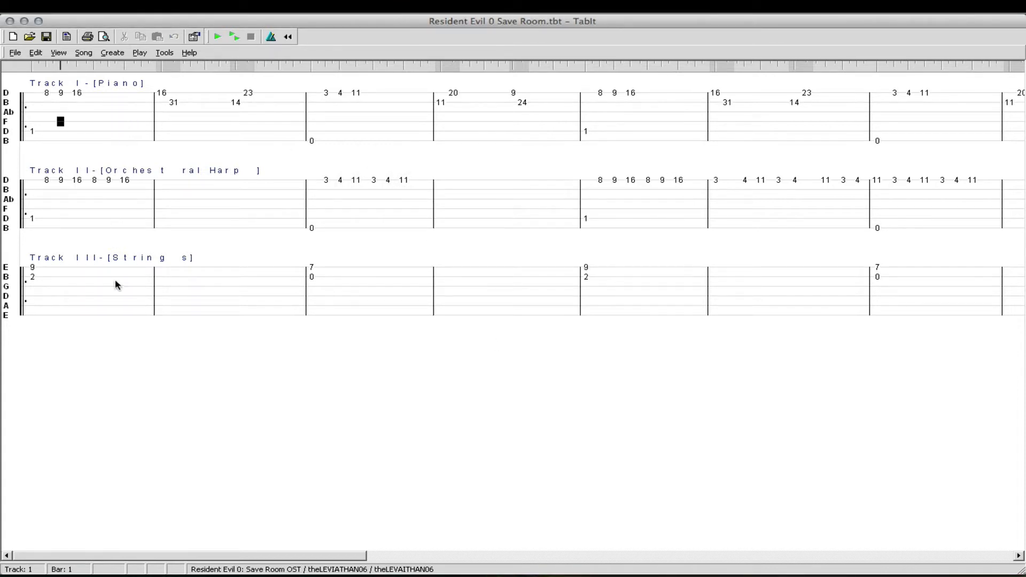
# - Move the edit position into the Strings track and scan ahead through the bars
pyautogui.click(37, 276)
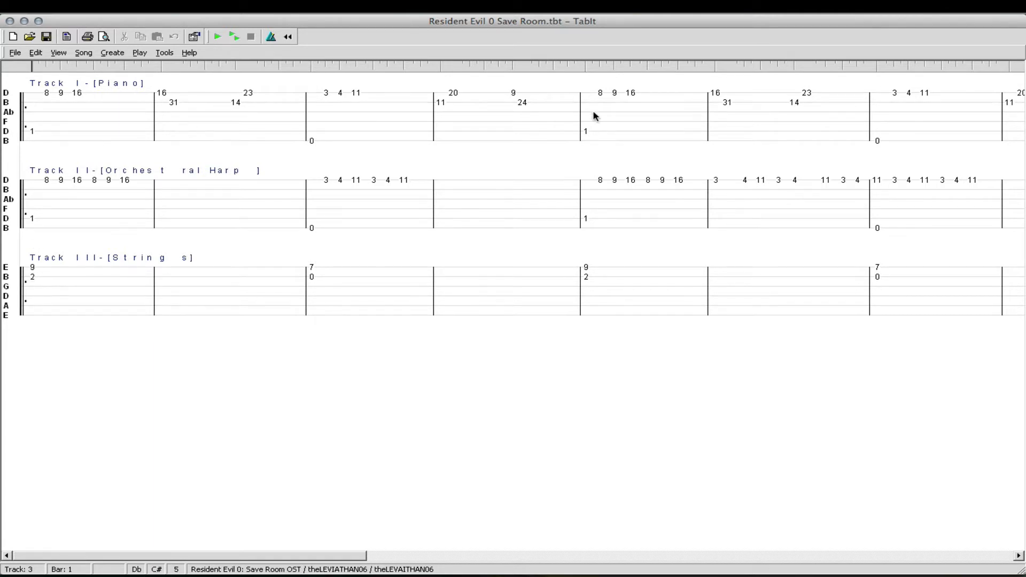
pyautogui.hscroll(3)
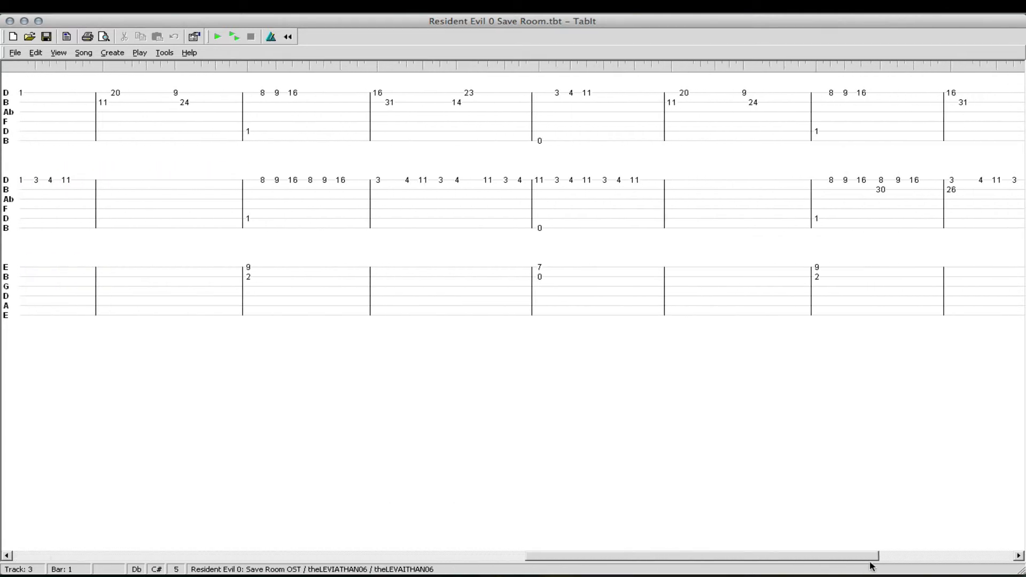
pyautogui.hscroll(3)
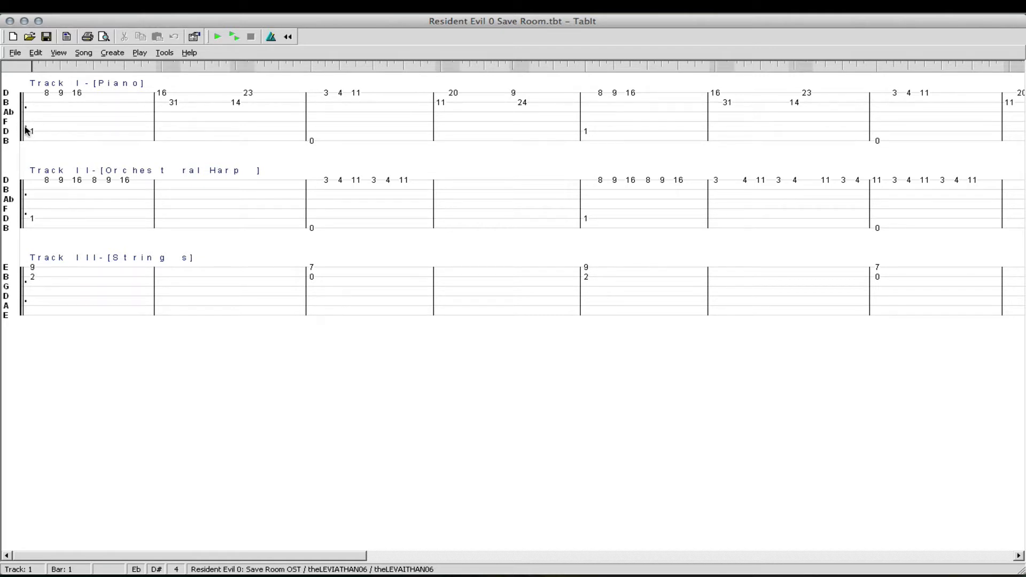
pyautogui.moveTo(38, 113)
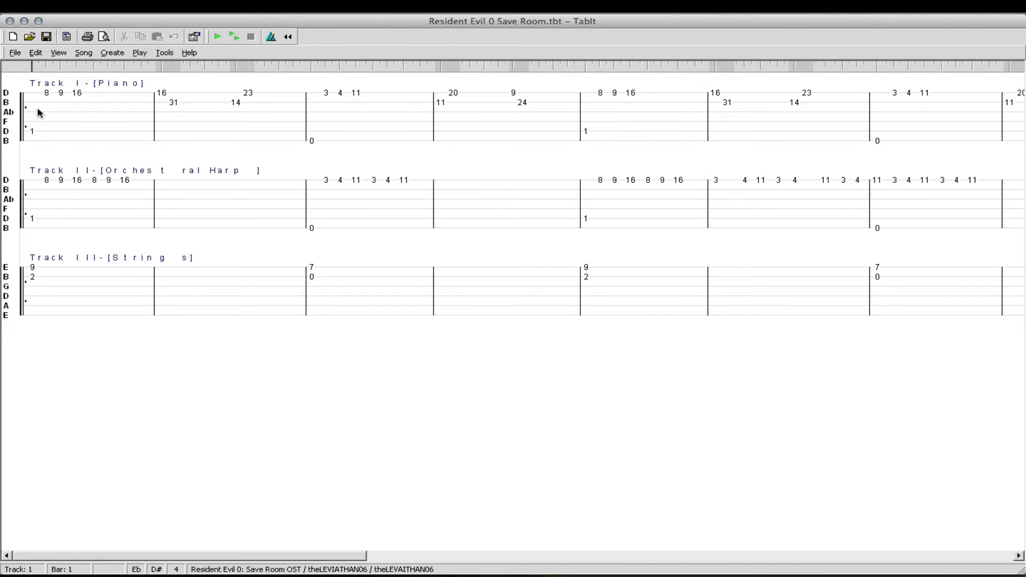
pyautogui.moveTo(104, 97)
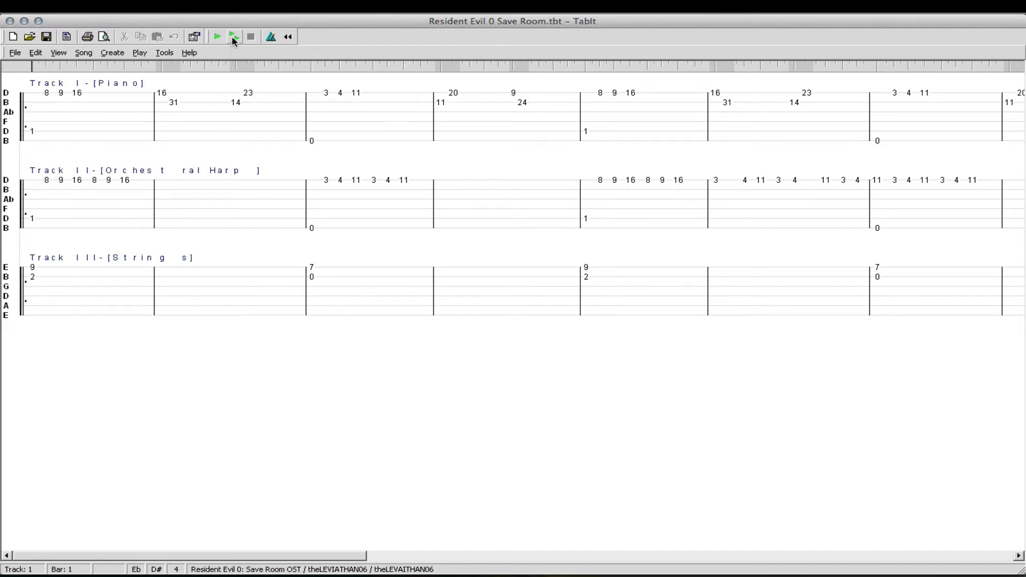
# - Play the tab through to its final bar, then stop so it returns to bar 1
pyautogui.click(216, 36)
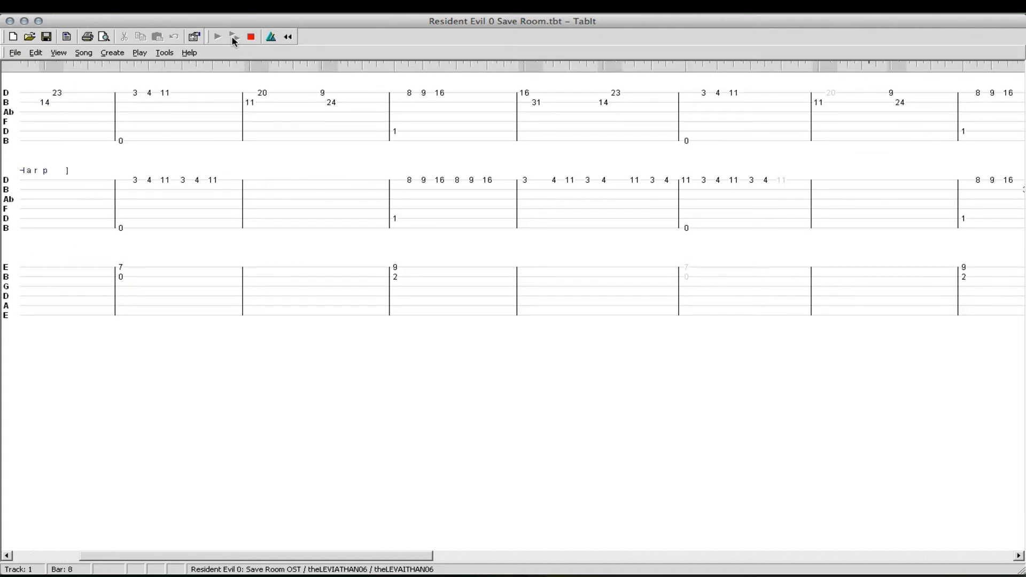
pyautogui.hscroll(3)
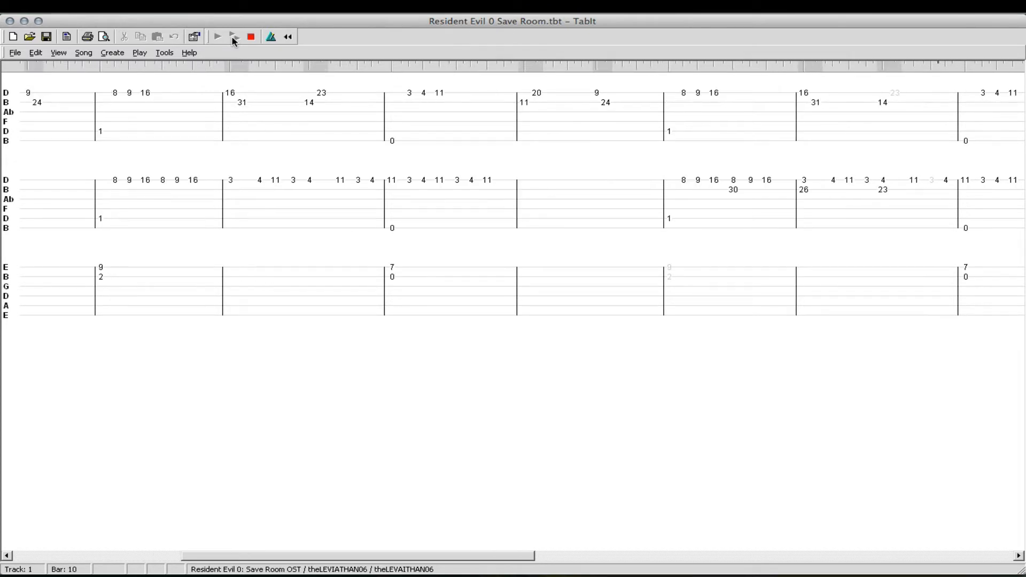
pyautogui.hscroll(3)
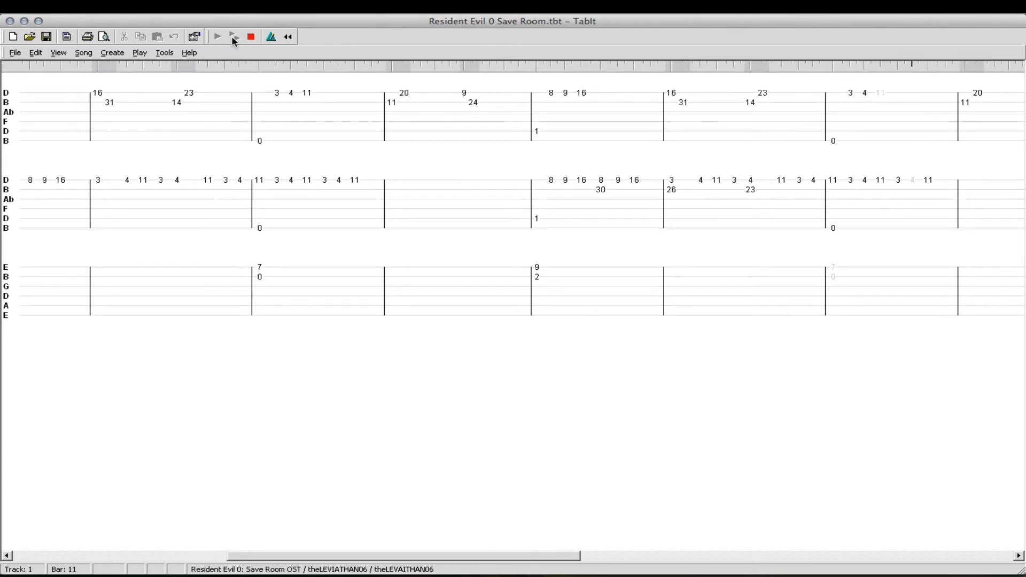
pyautogui.hscroll(3)
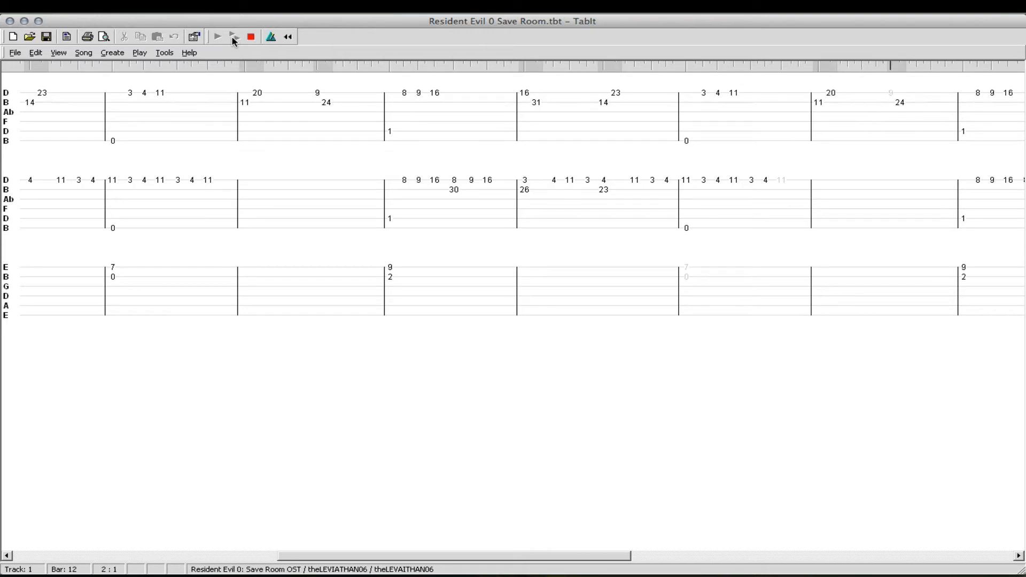
pyautogui.hscroll(3)
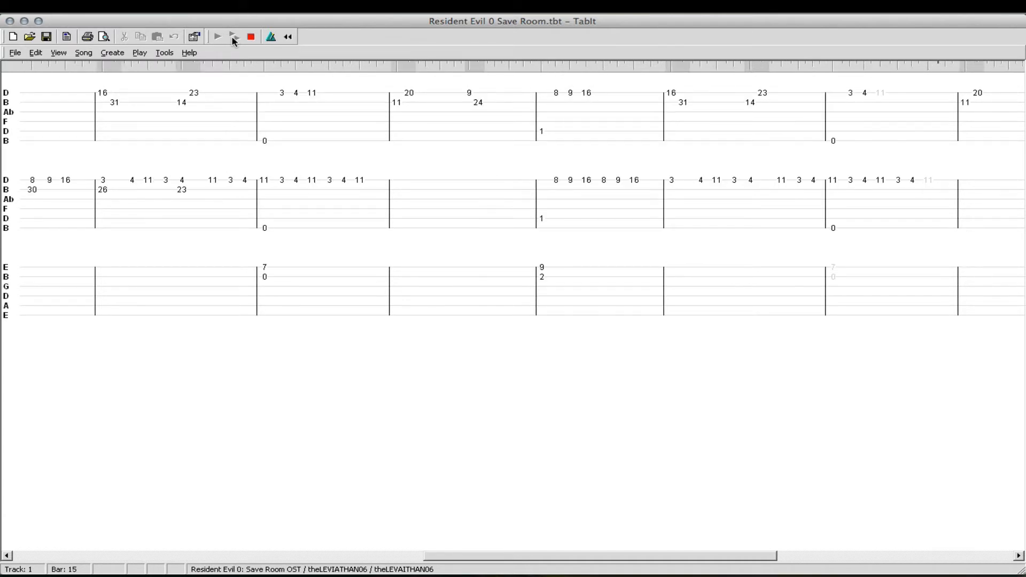
pyautogui.hscroll(3)
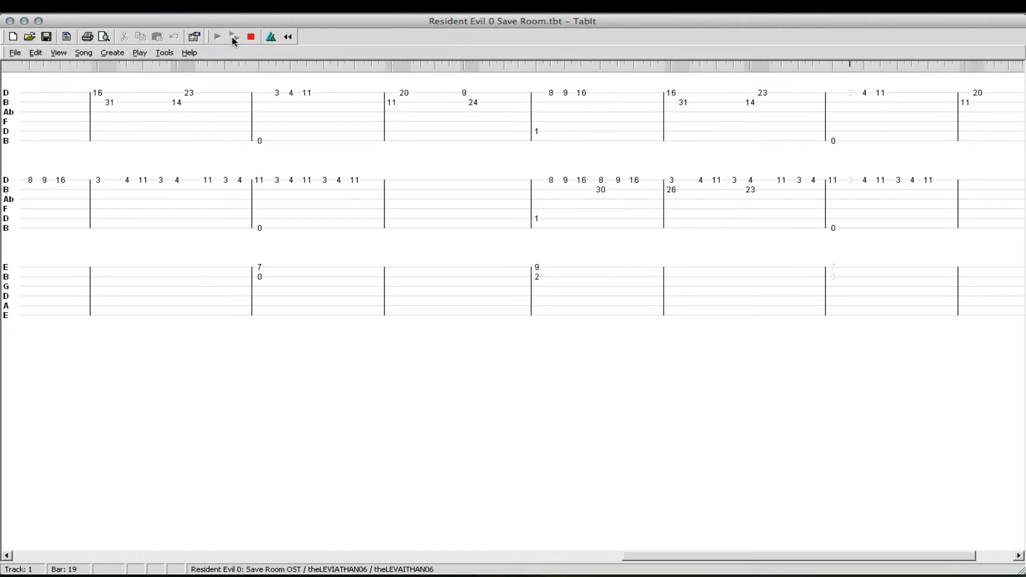
pyautogui.click(217, 36)
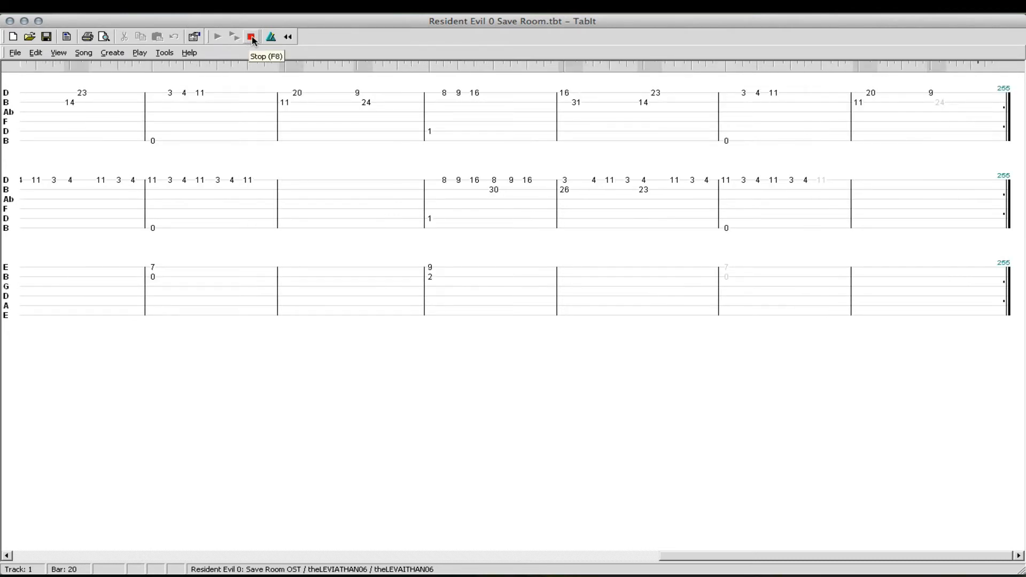
pyautogui.click(250, 36)
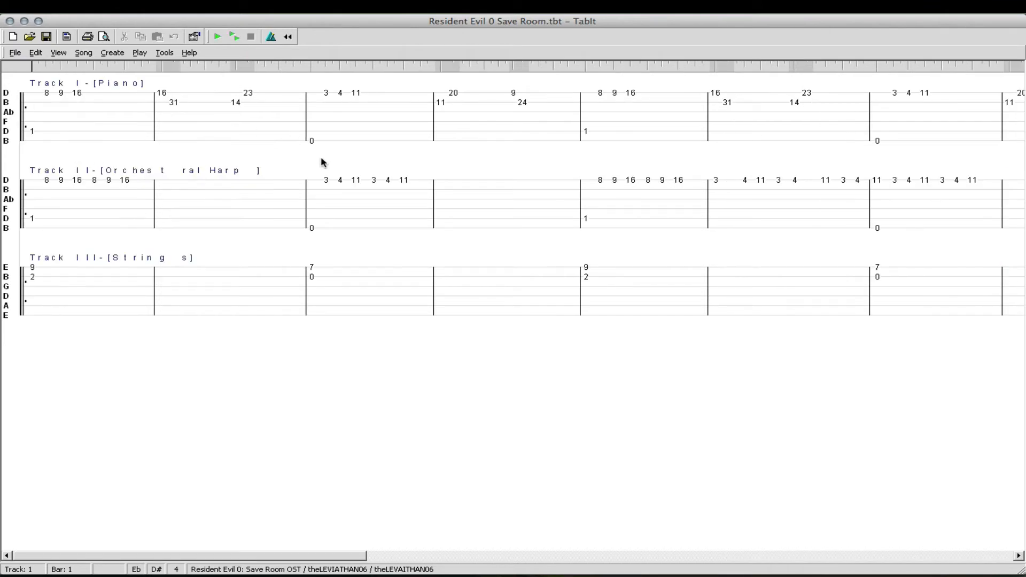
pyautogui.click(31, 131)
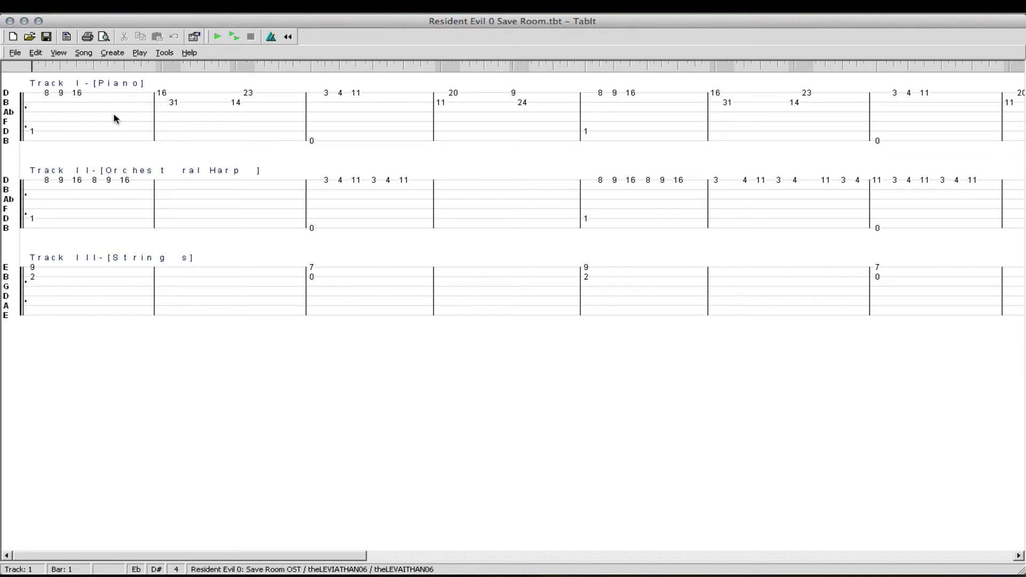
pyautogui.click(31, 130)
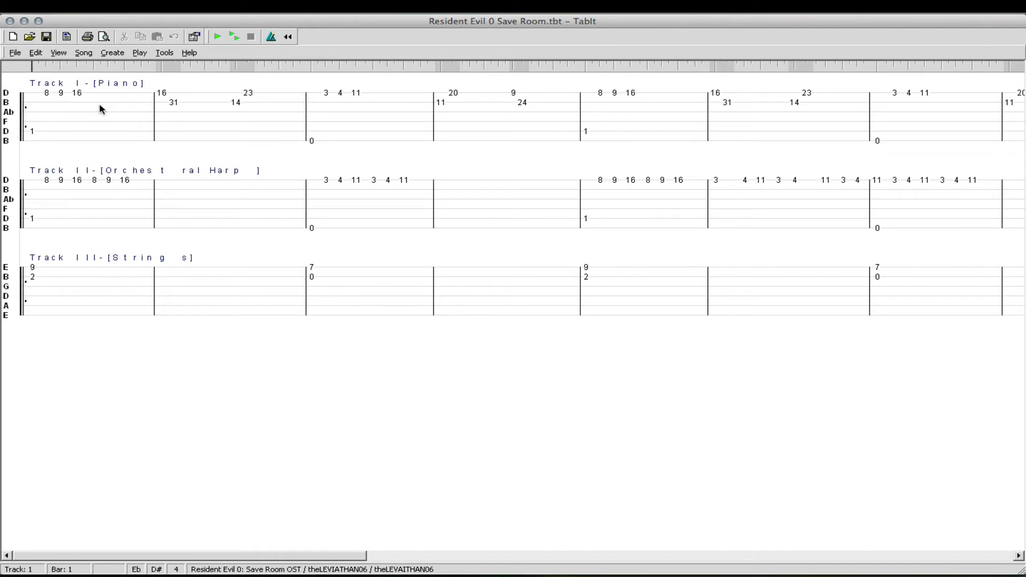
pyautogui.click(31, 131)
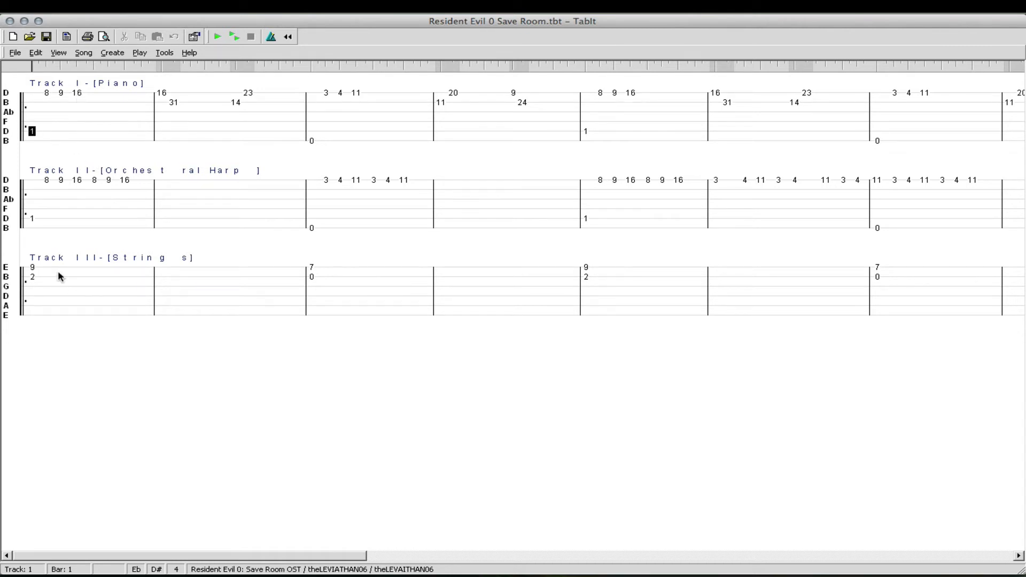
pyautogui.moveTo(81, 301)
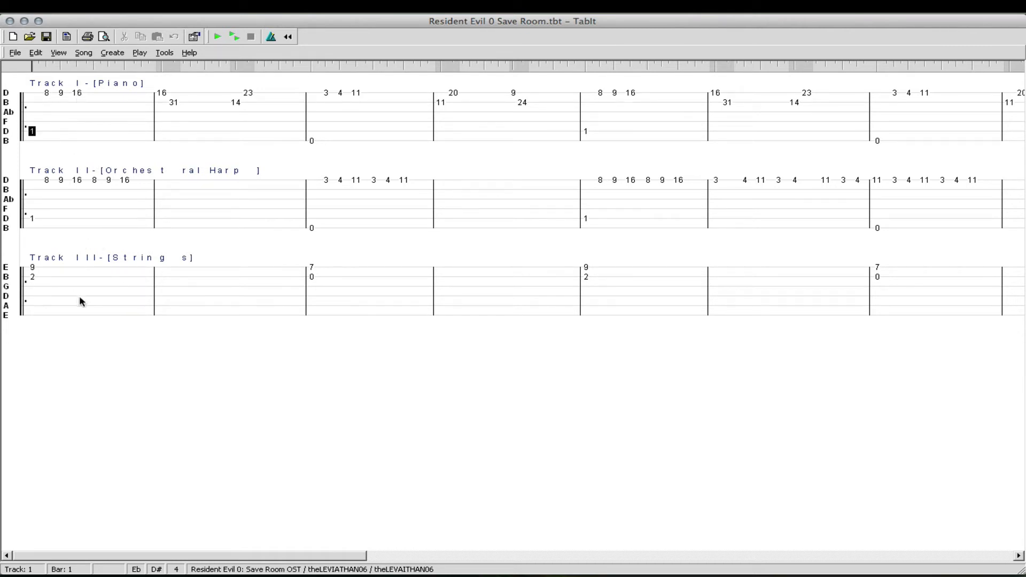
pyautogui.moveTo(37, 222)
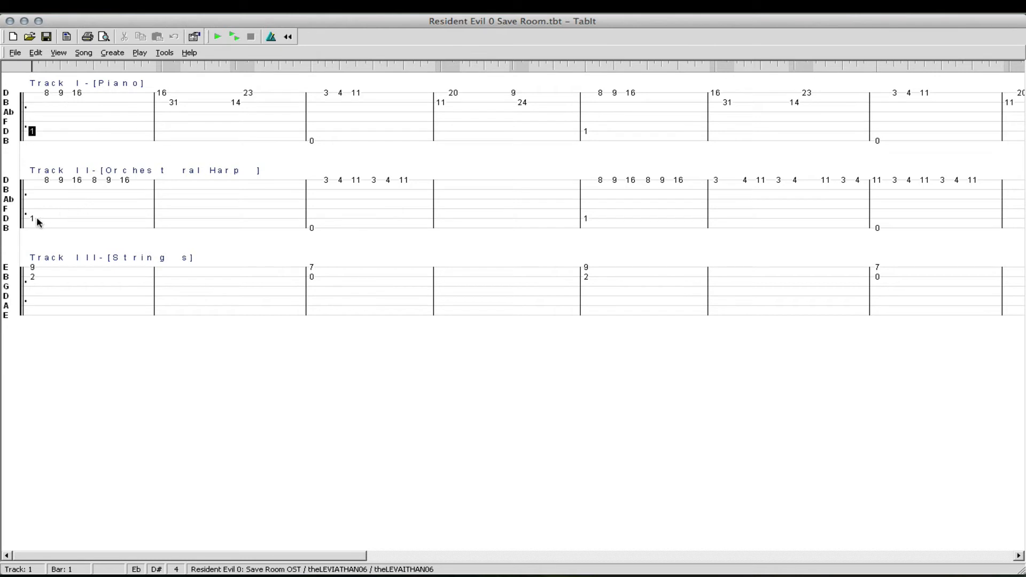
pyautogui.moveTo(224, 180)
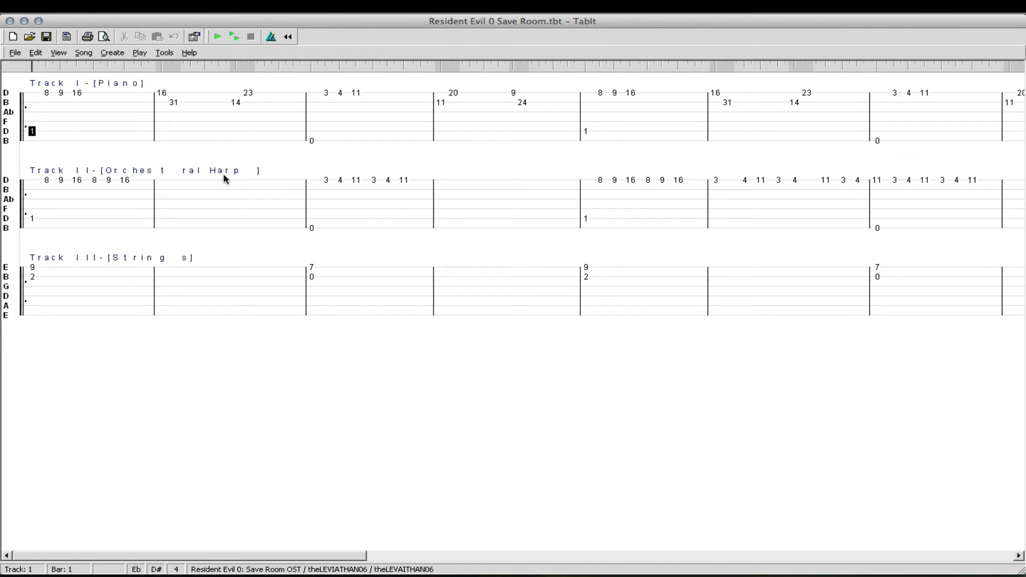
pyautogui.moveTo(144, 176)
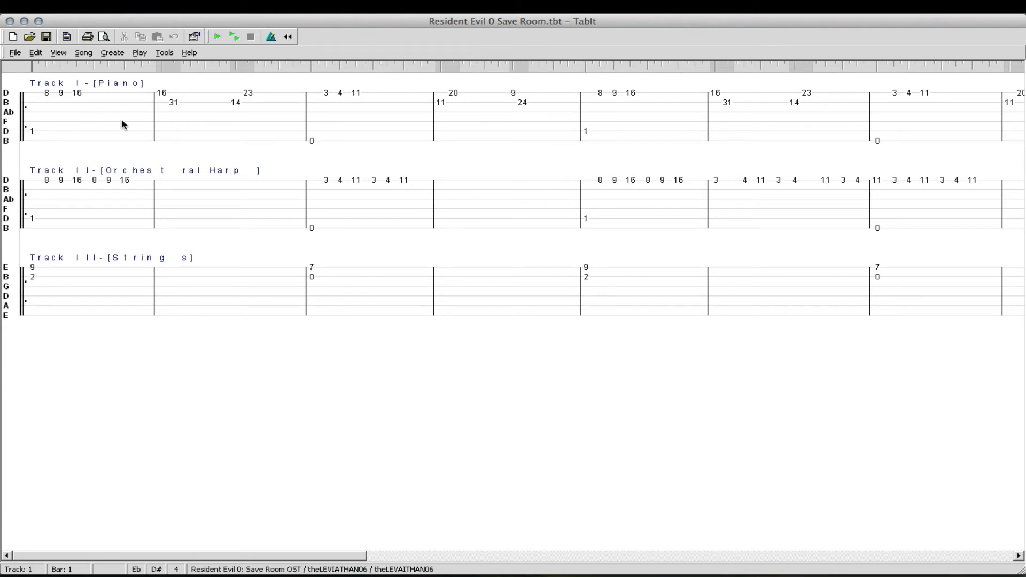
pyautogui.click(31, 130)
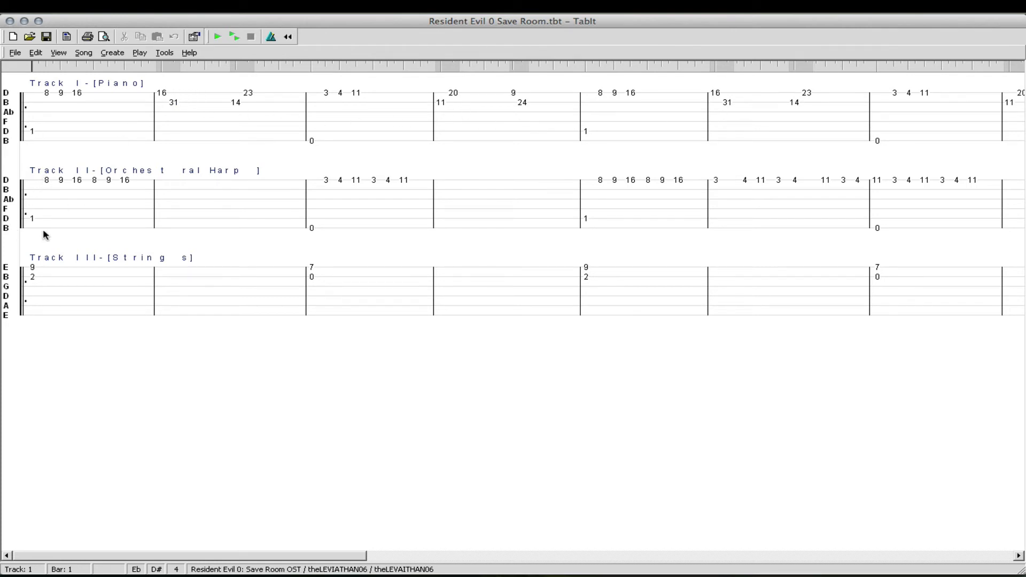
pyautogui.moveTo(87, 199)
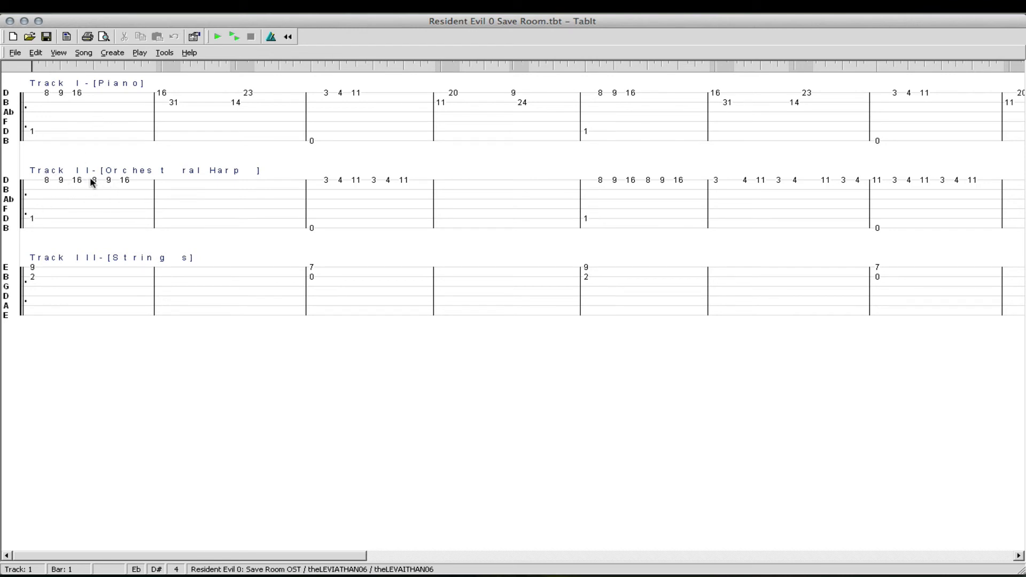
pyautogui.moveTo(237, 200)
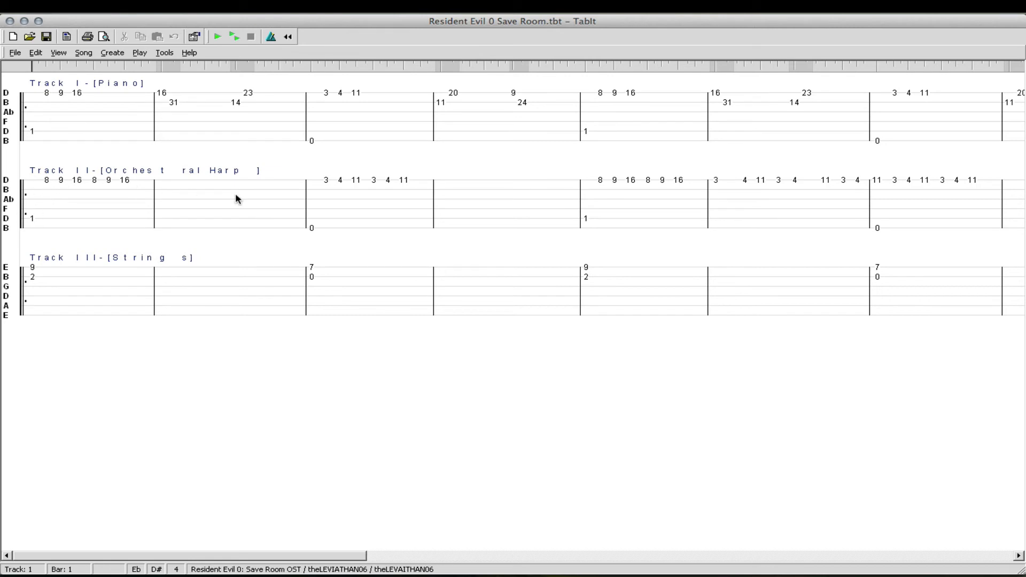
pyautogui.moveTo(40, 92)
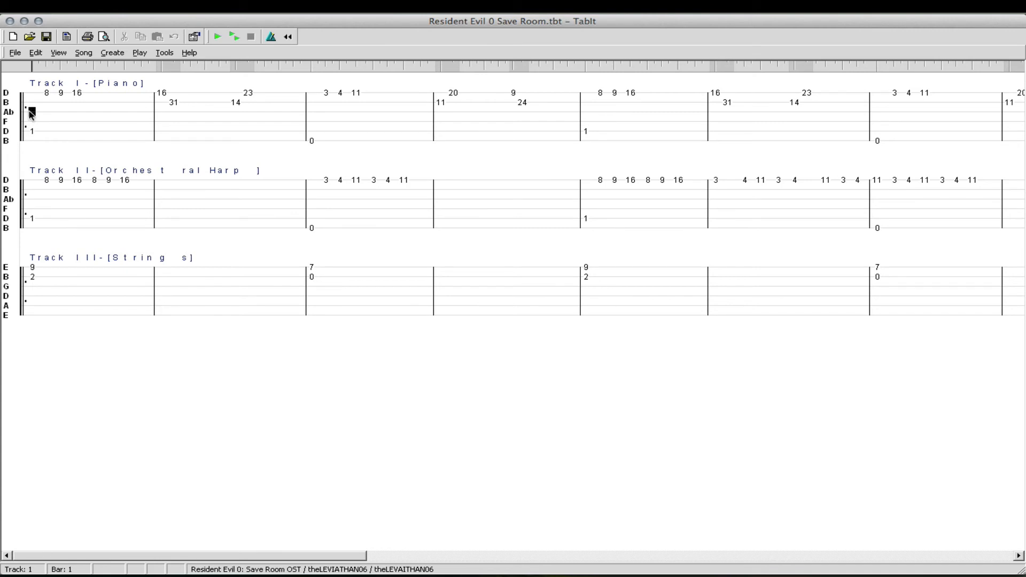
pyautogui.moveTo(237, 117)
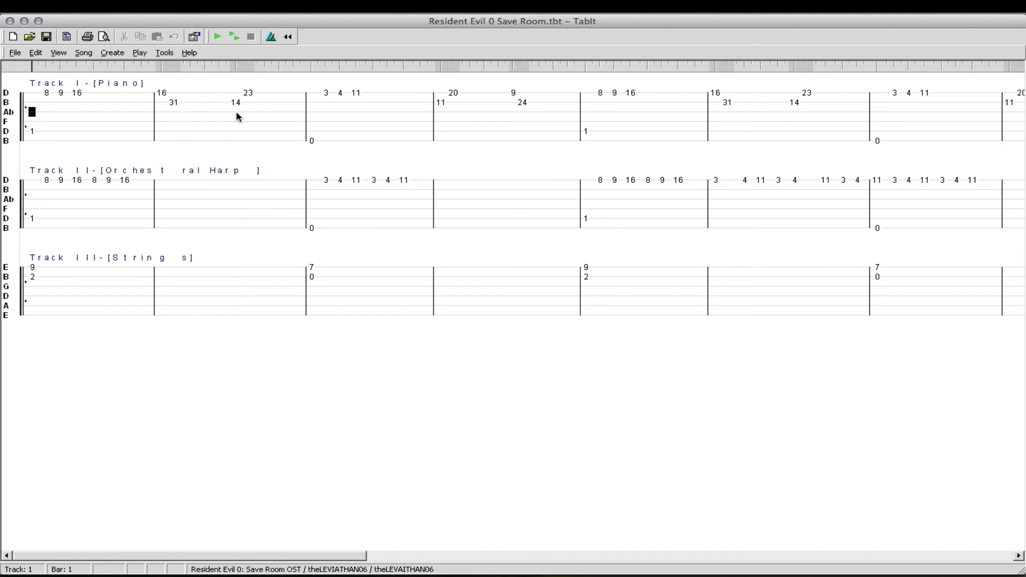
pyautogui.moveTo(257, 102)
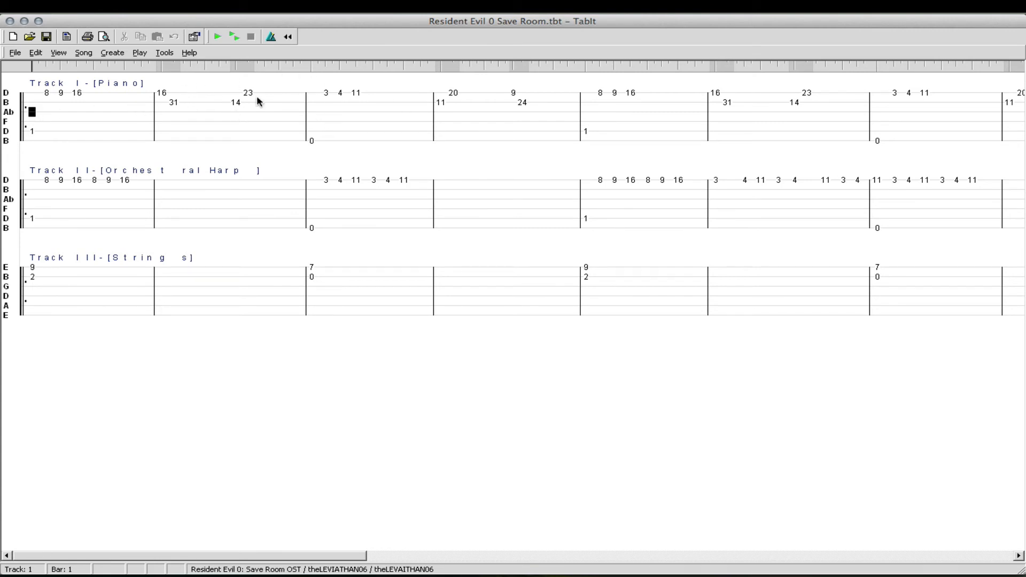
pyautogui.moveTo(112, 83)
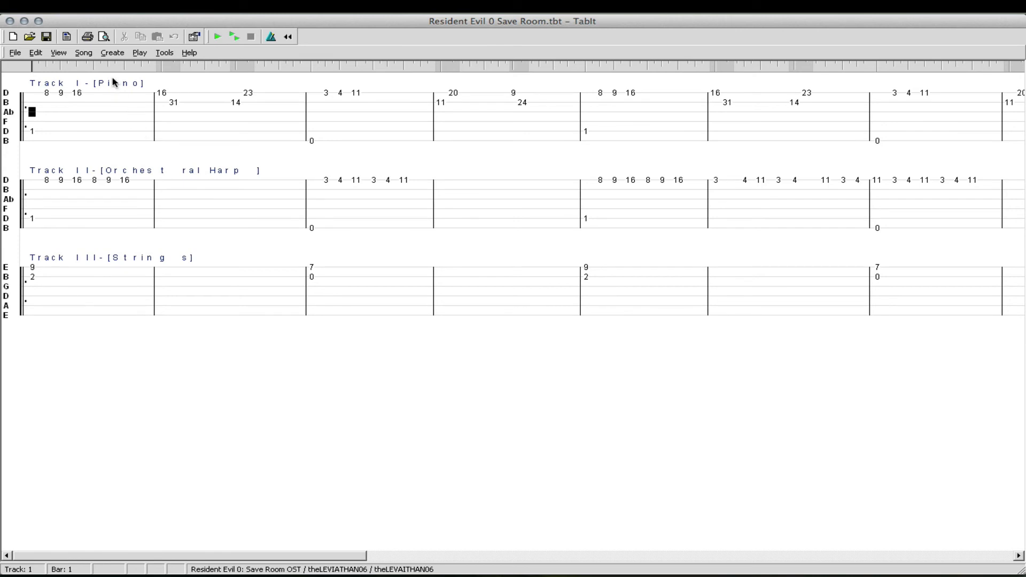
pyautogui.moveTo(123, 136)
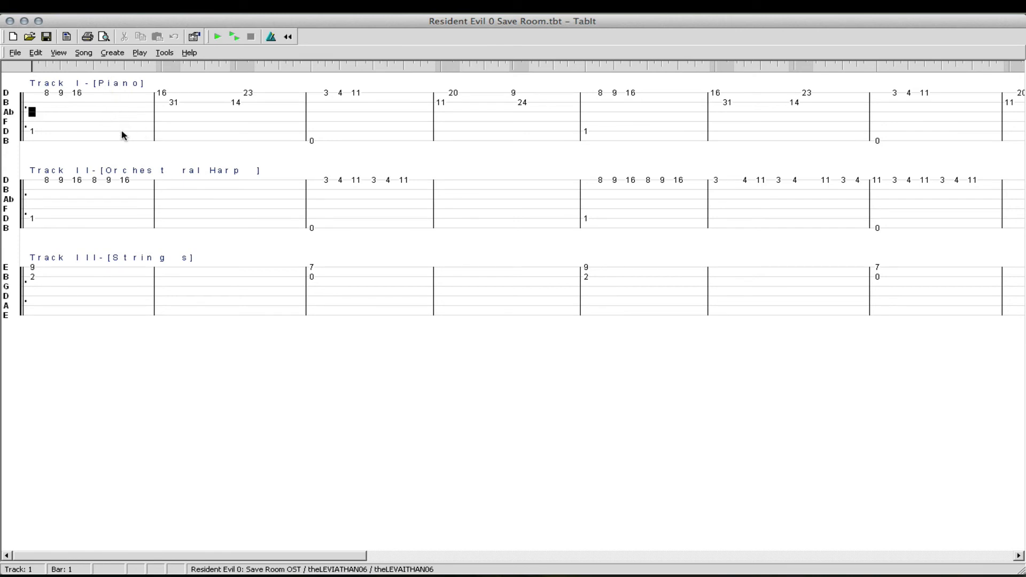
pyautogui.moveTo(122, 128)
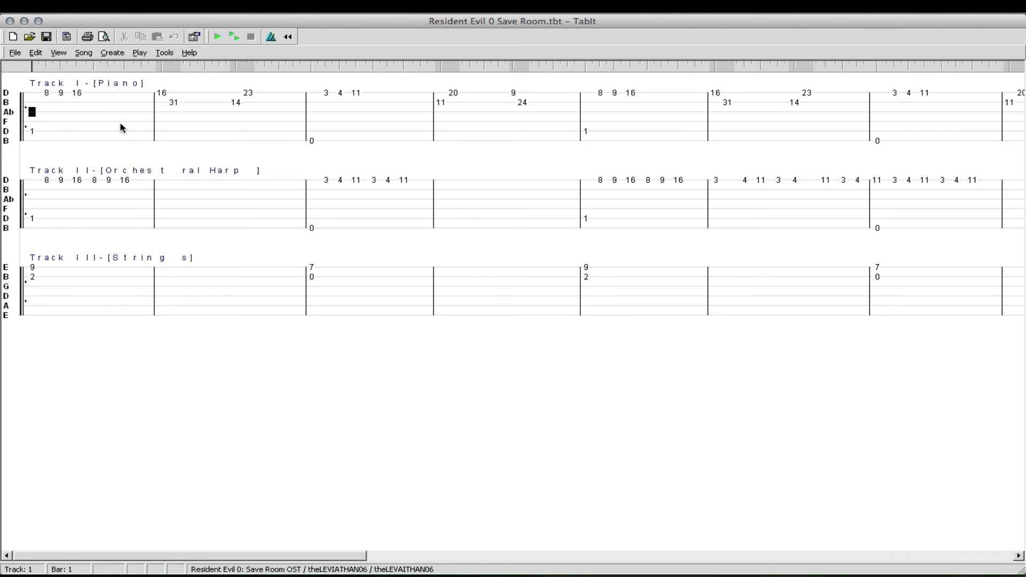
pyautogui.moveTo(124, 153)
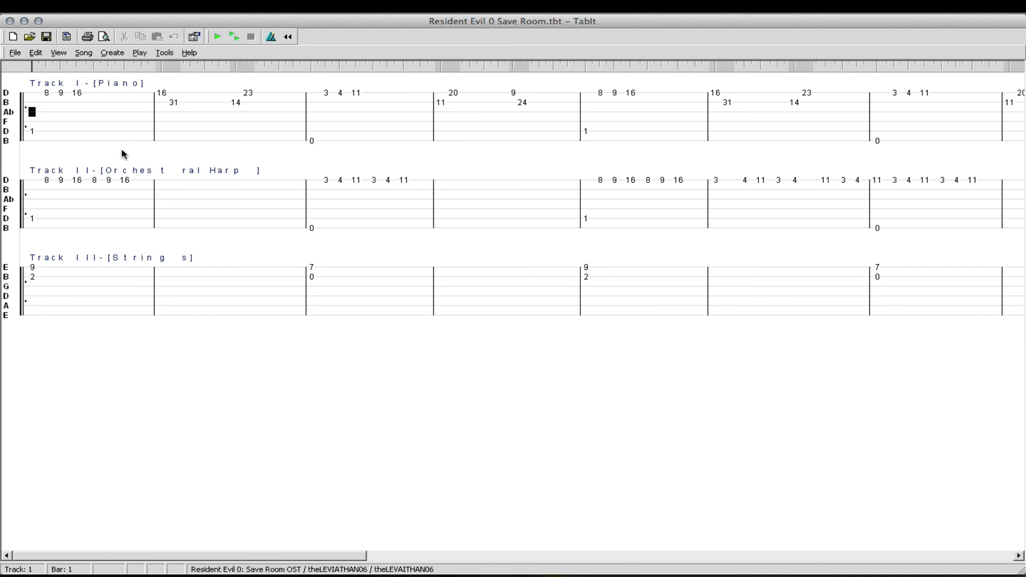